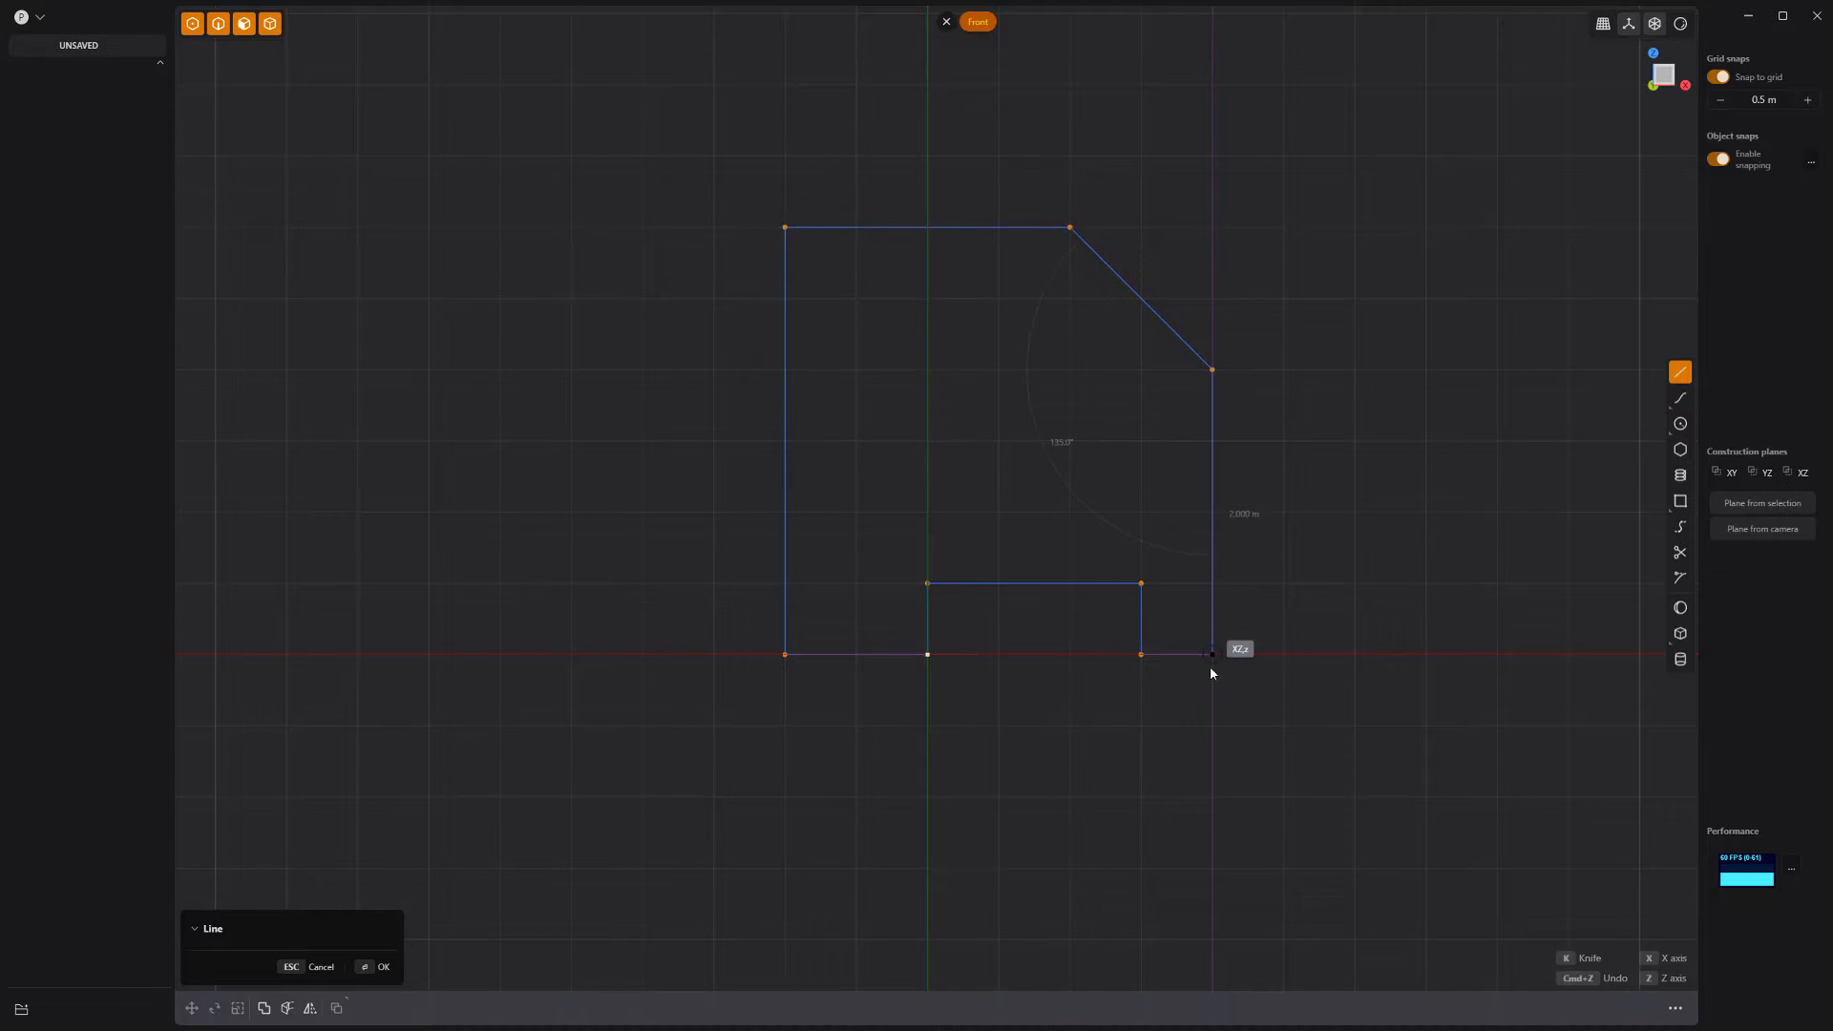
Step: Confirm the closed bracket outline with its beveled corner and bottom notch
key("b")
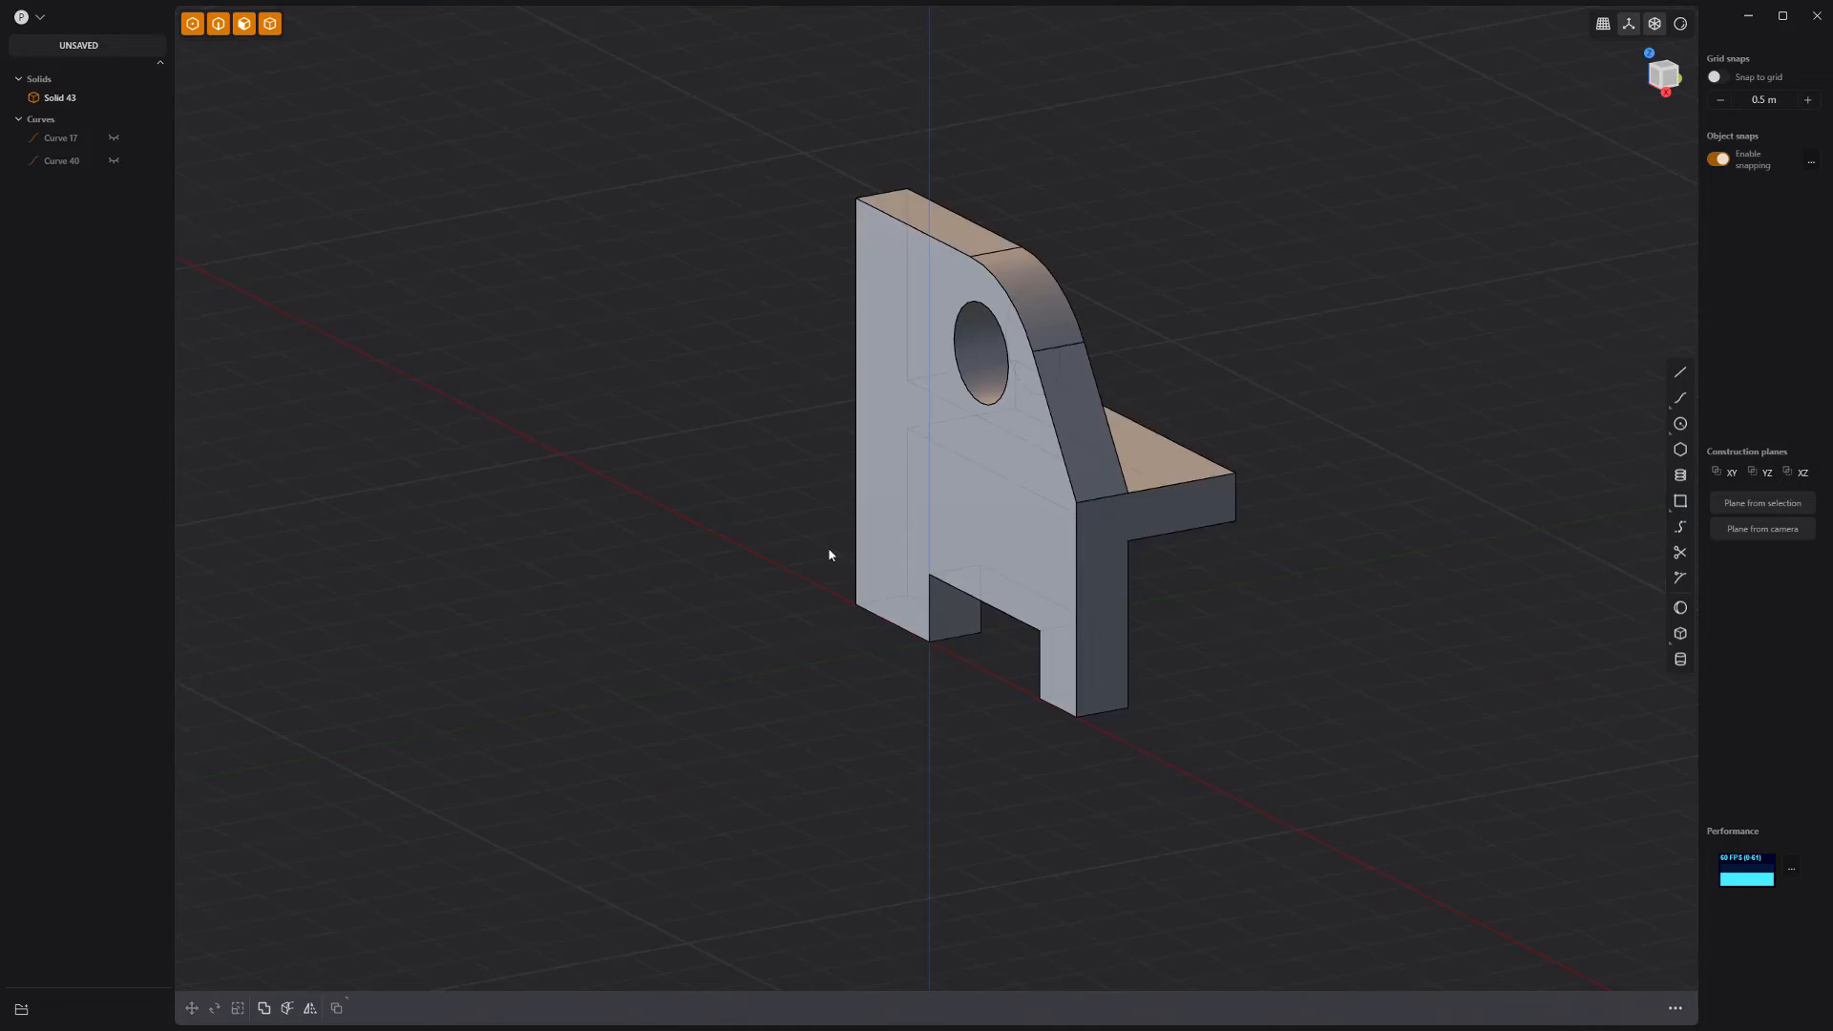
Step: Repeat the last edit with Ctrl+R, then begin rounding the top corner edge
key("ctrl+r")
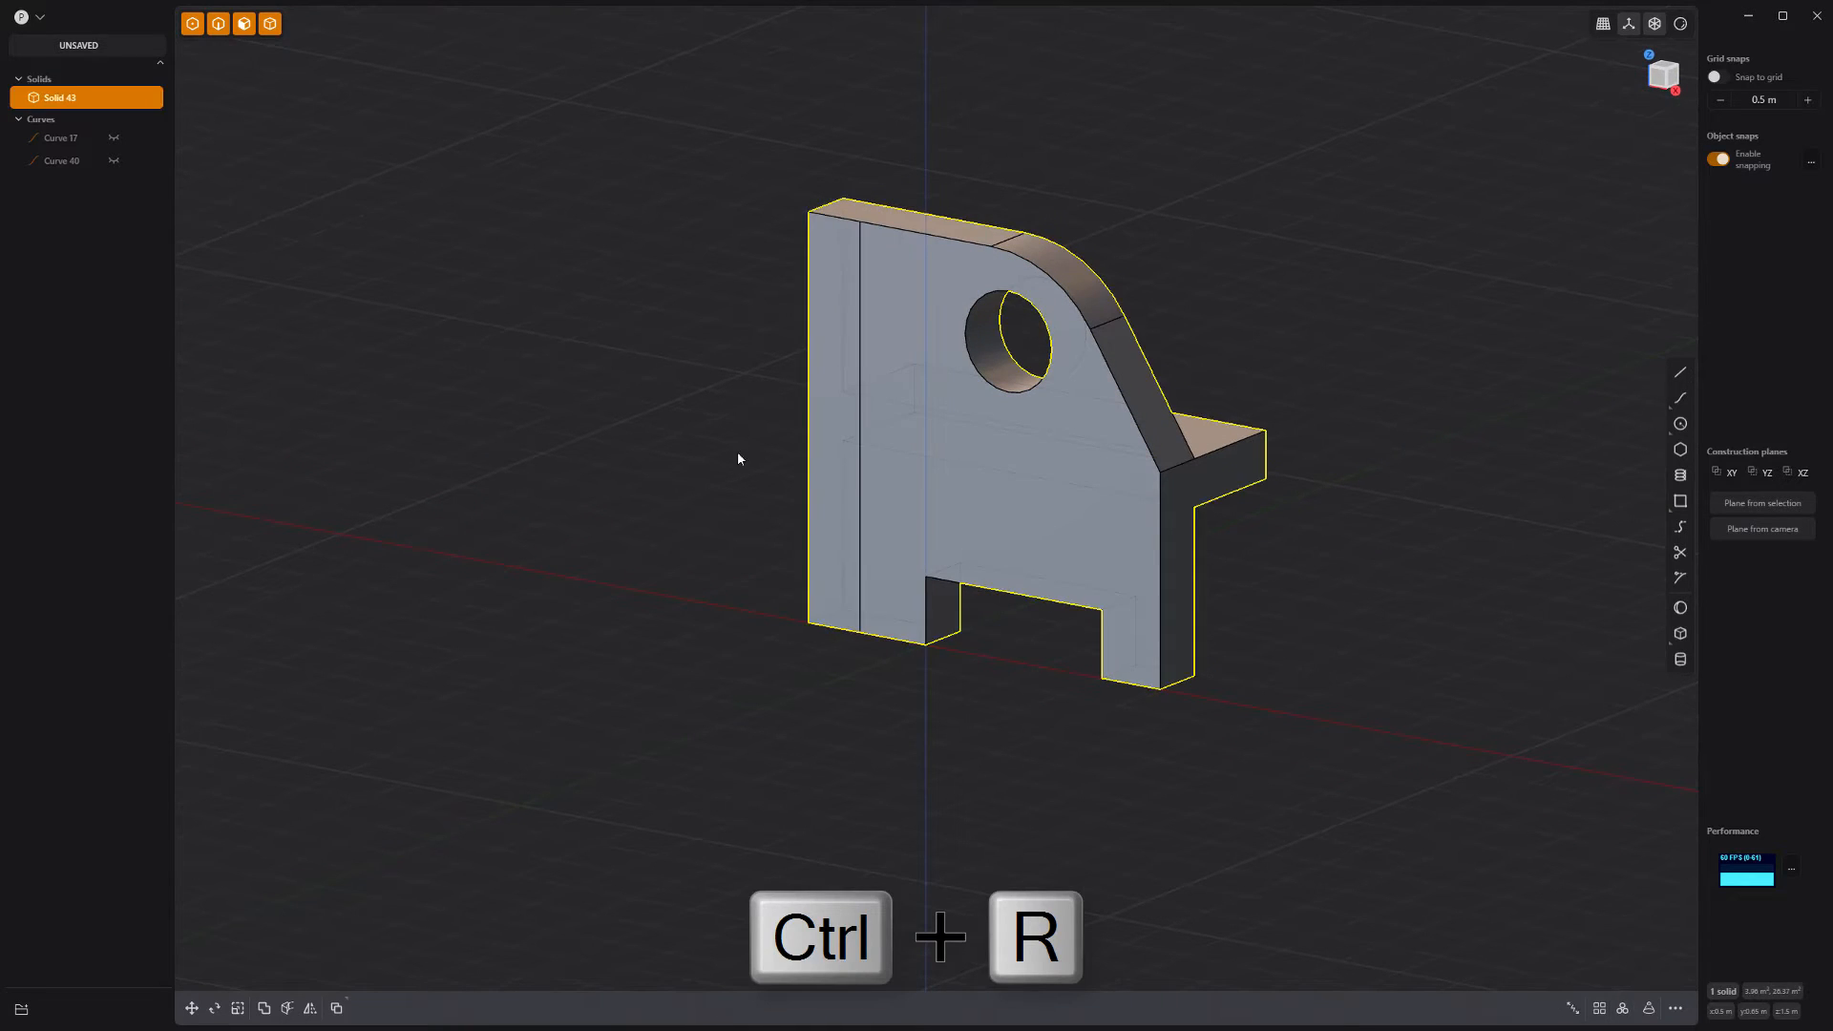
key("ctrl+r")
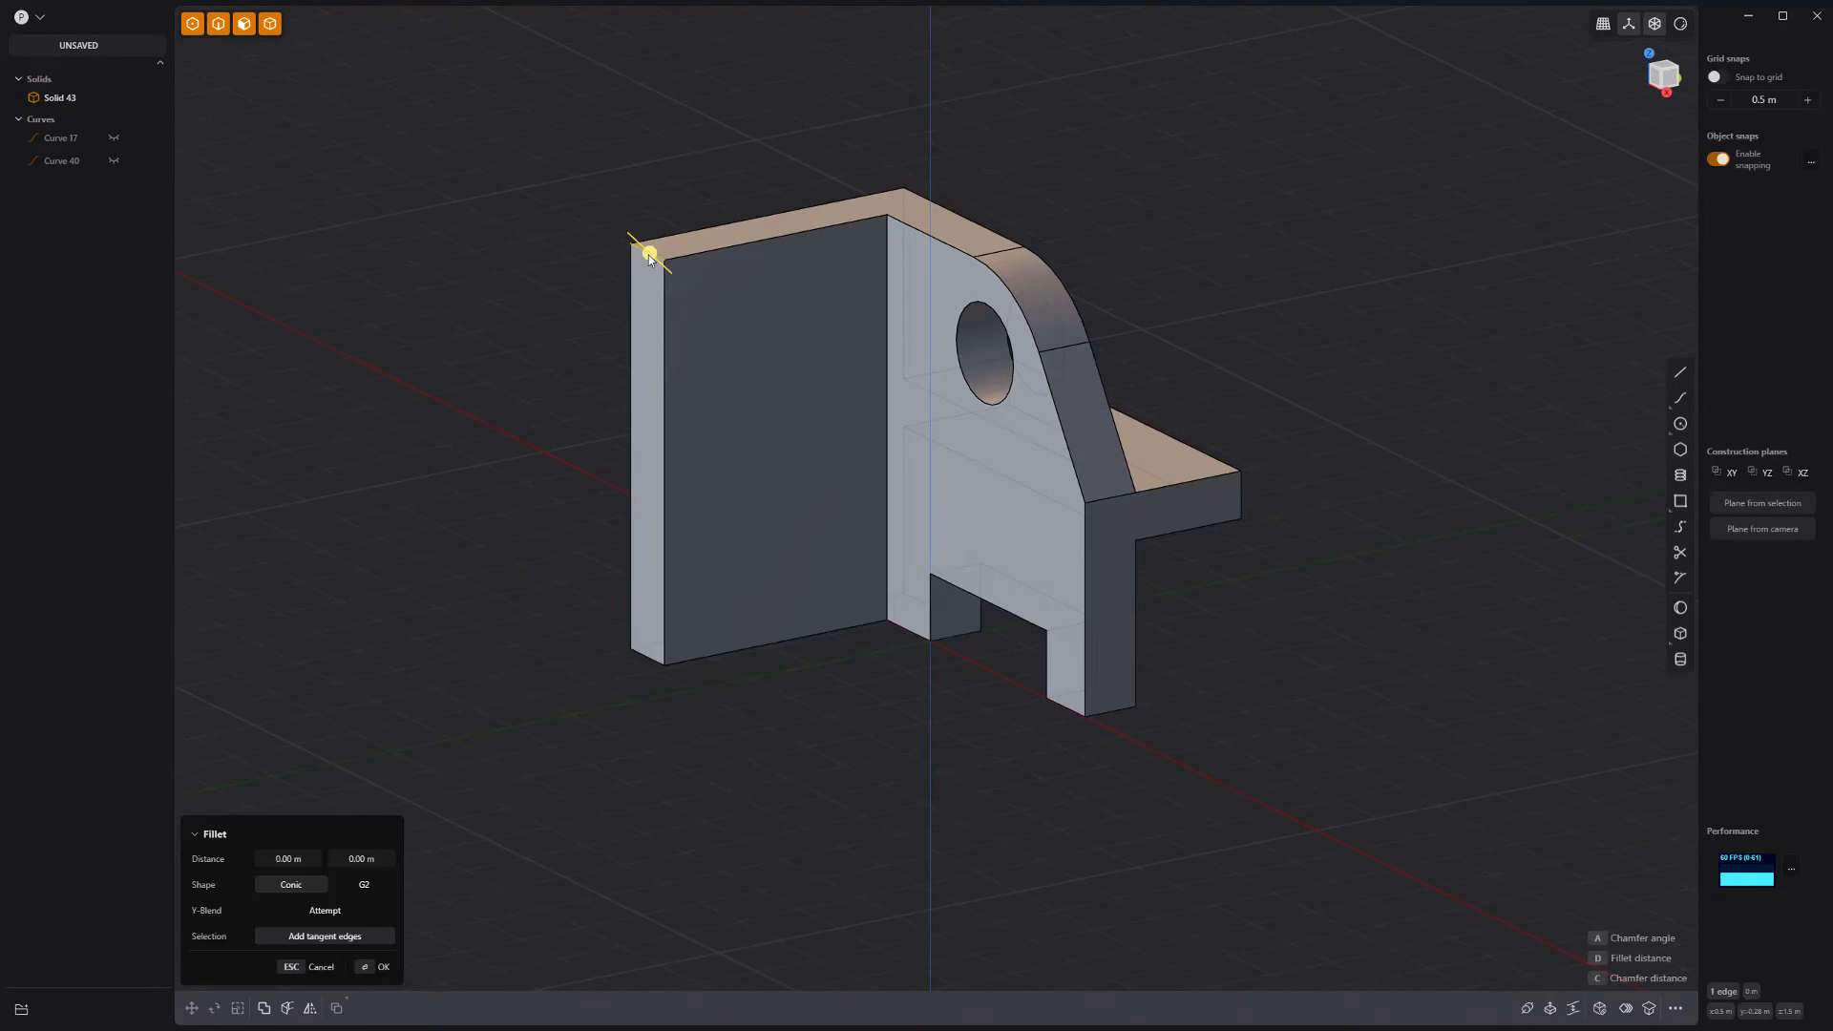